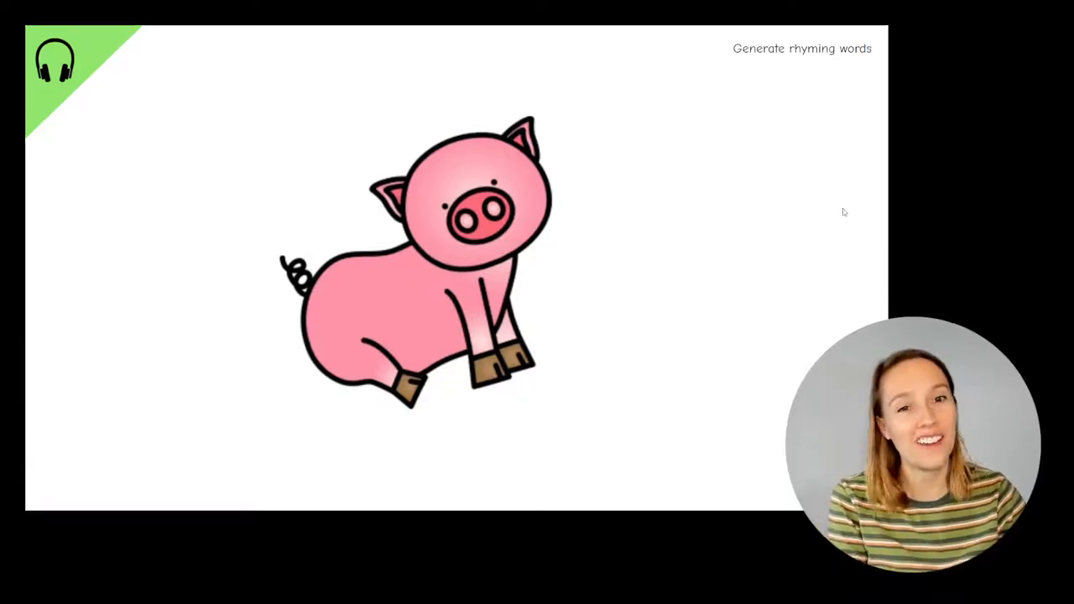
pyautogui.moveTo(841, 216)
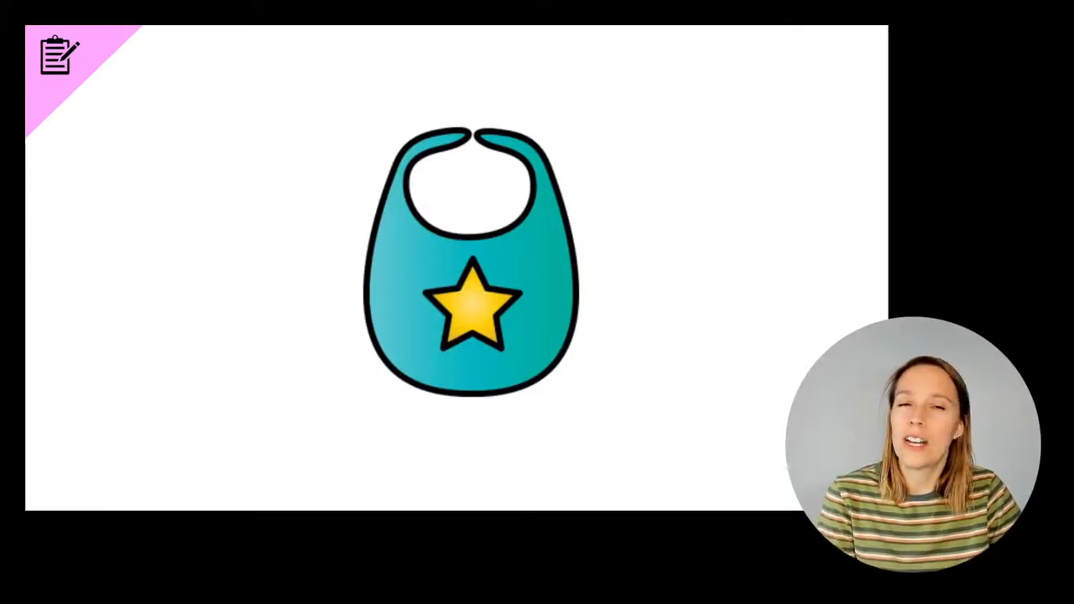
pyautogui.moveTo(805, 256)
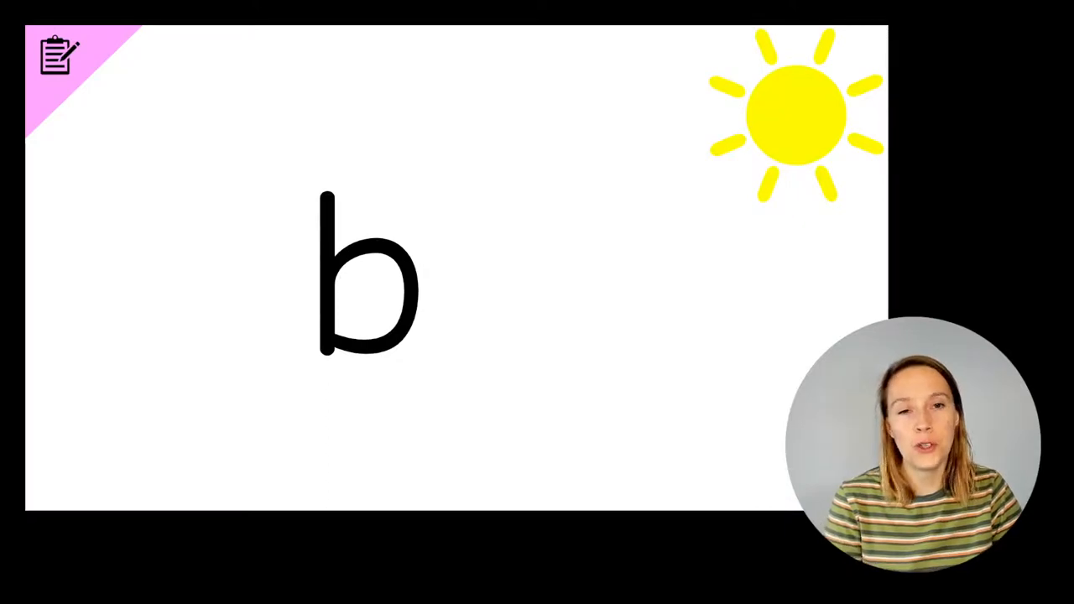
pyautogui.write('ig pig in a')
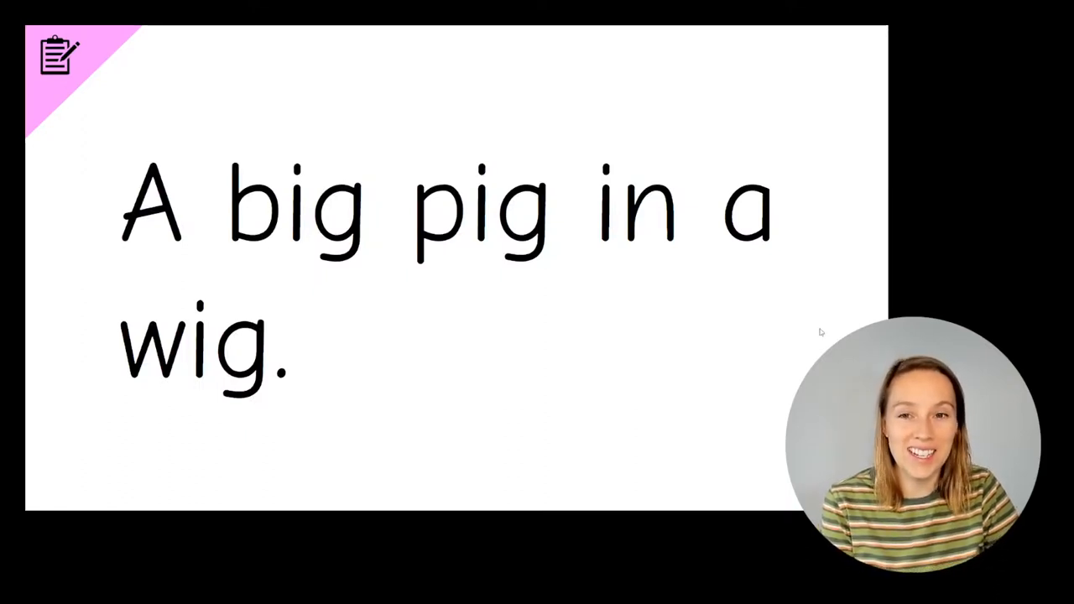
pyautogui.moveTo(151, 264)
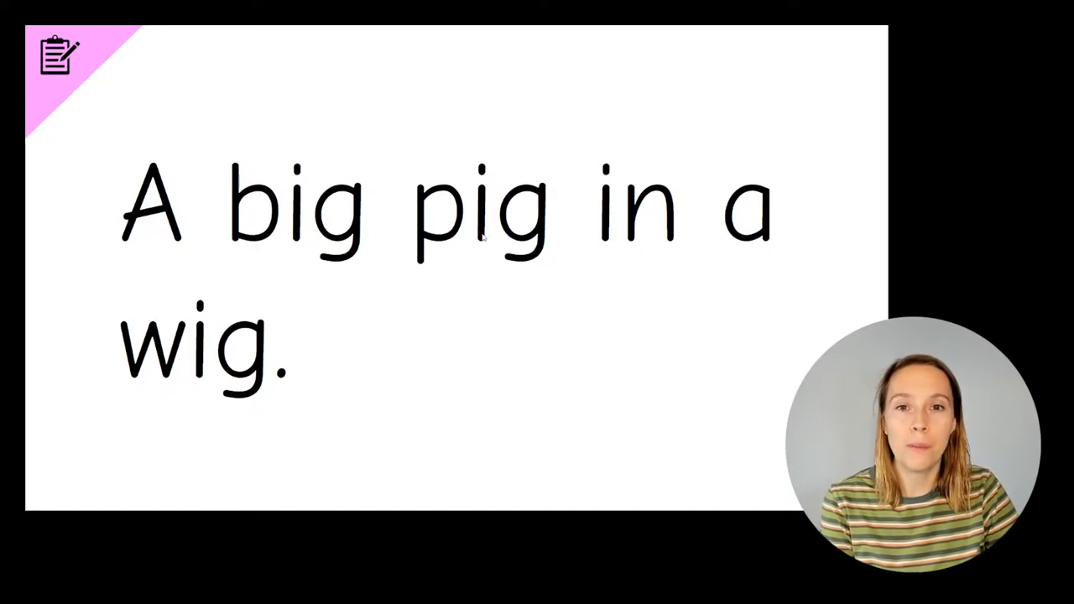
pyautogui.moveTo(686, 312)
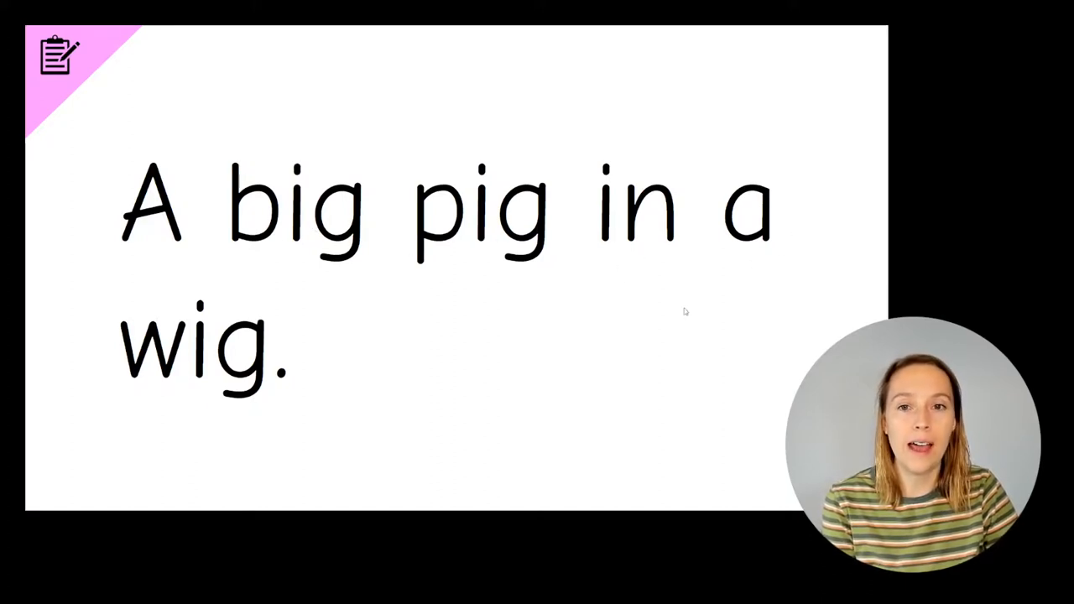
pyautogui.moveTo(437, 382)
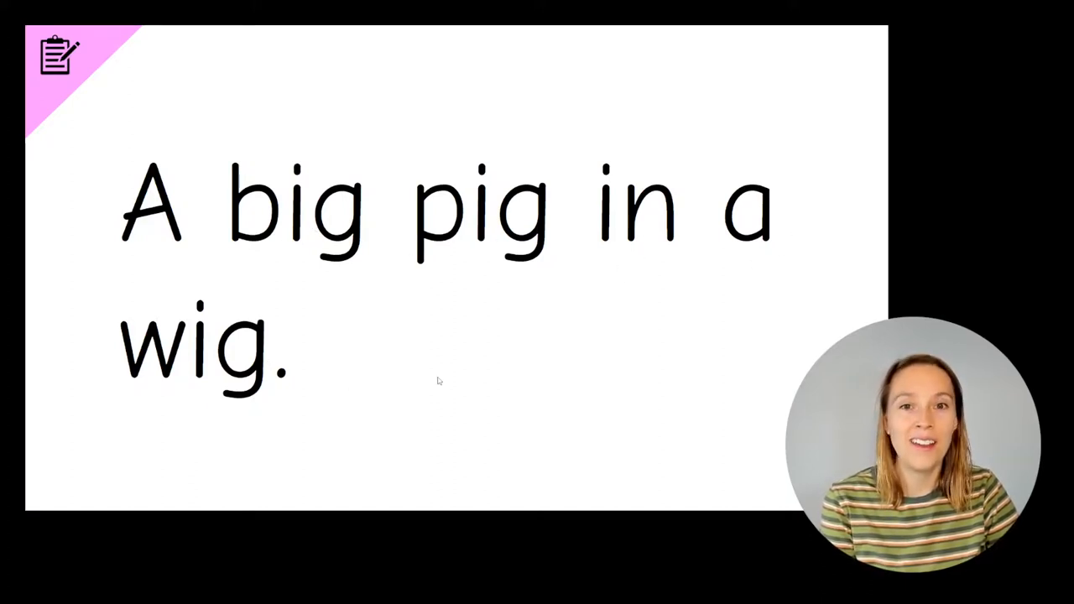
pyautogui.moveTo(578, 359)
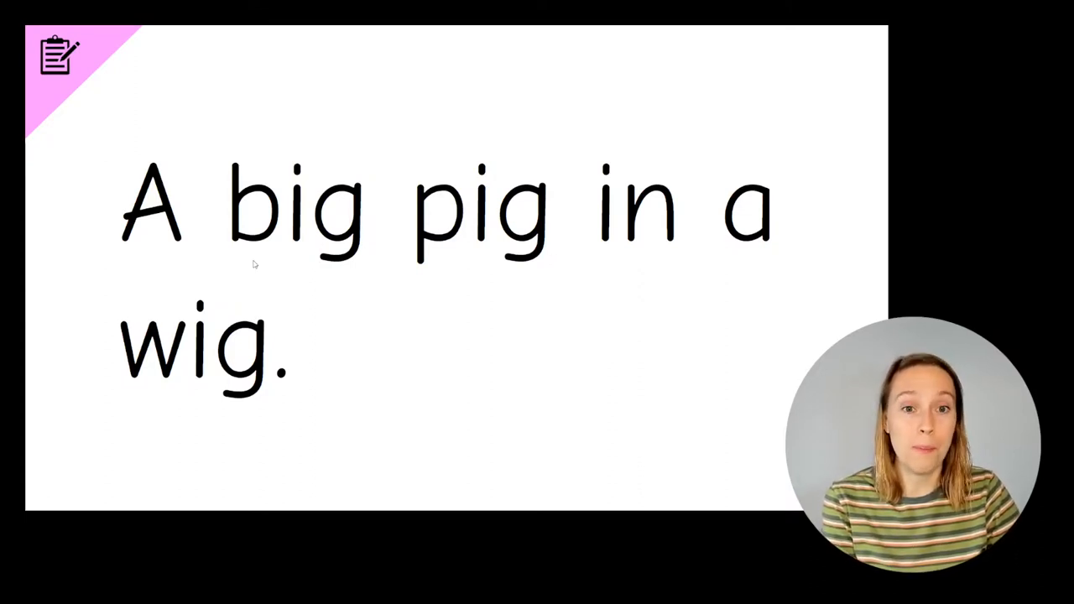
pyautogui.moveTo(346, 242)
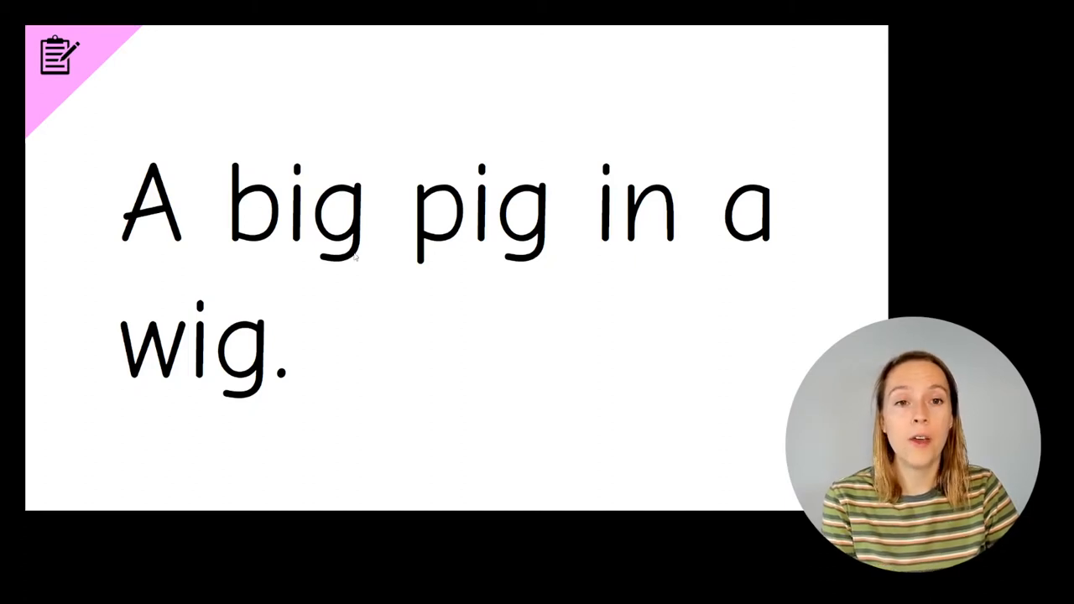
pyautogui.moveTo(585, 259)
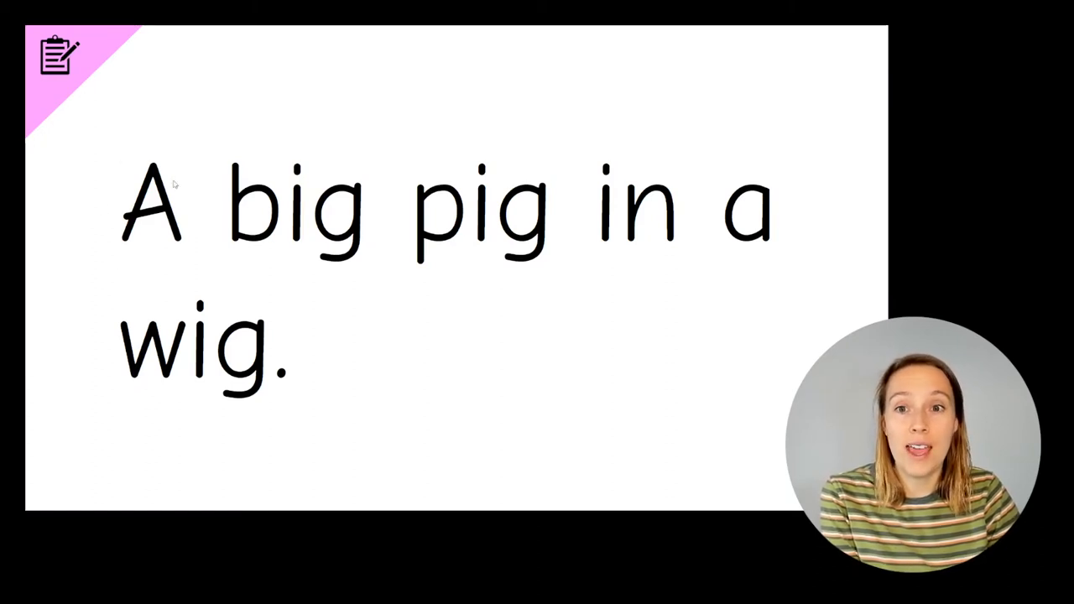
pyautogui.moveTo(167, 133)
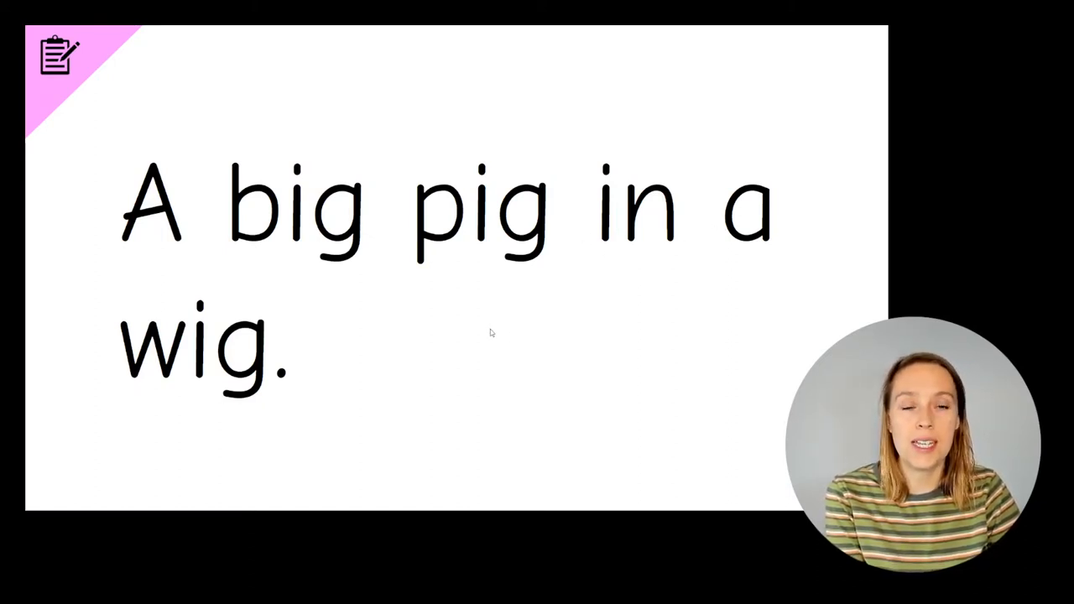
pyautogui.moveTo(481, 331)
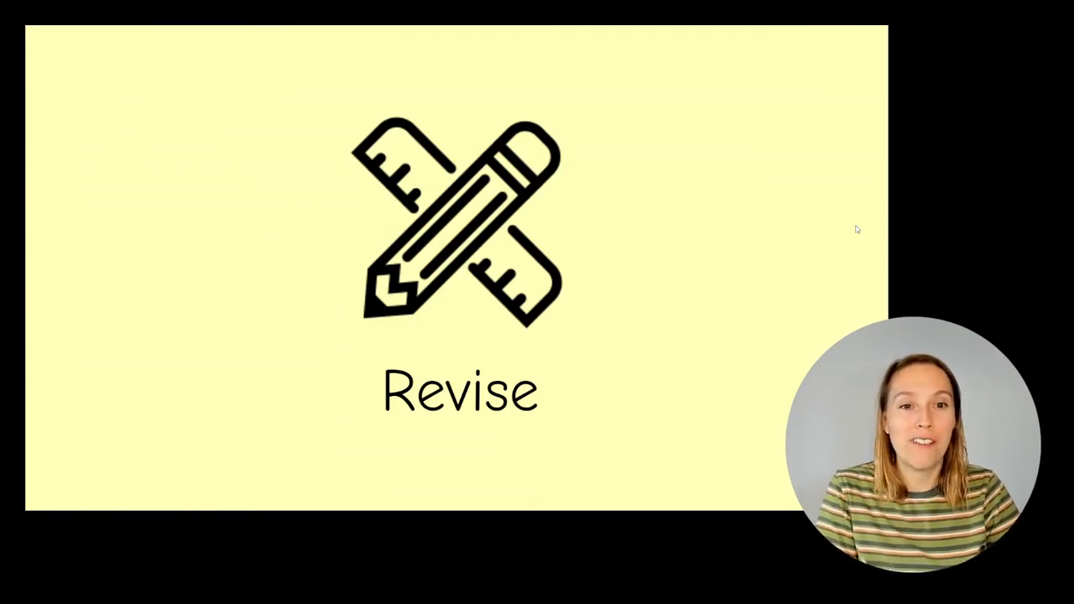
pyautogui.moveTo(827, 243)
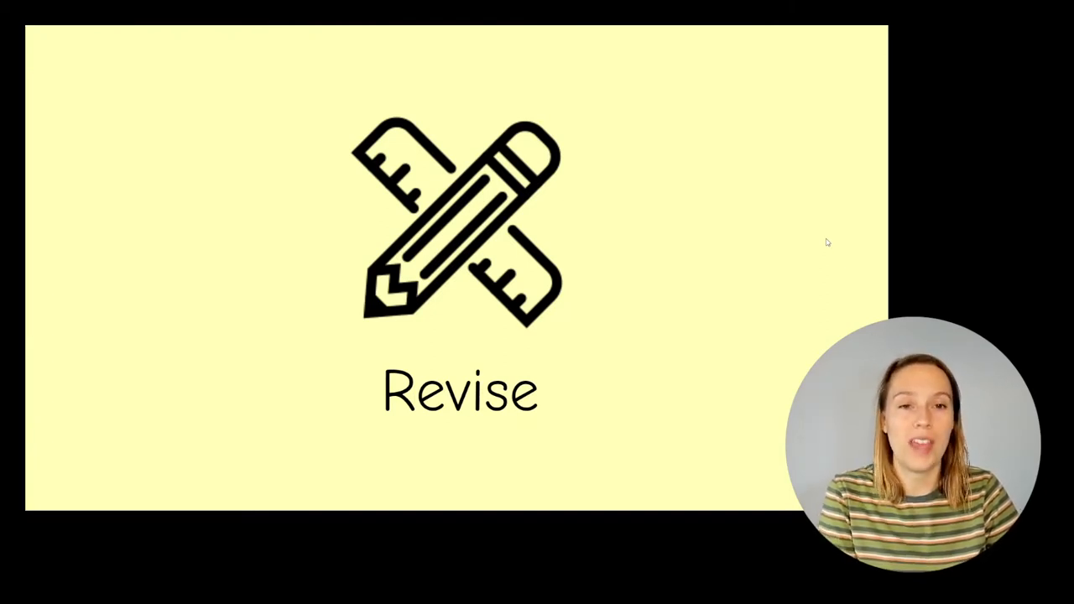